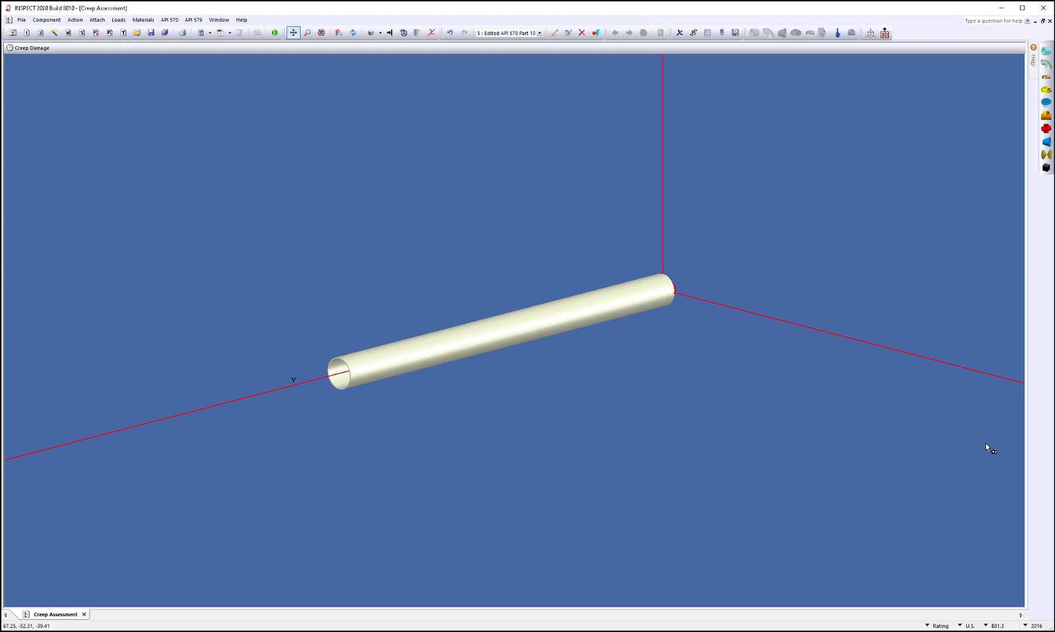
mouse_move(545, 442)
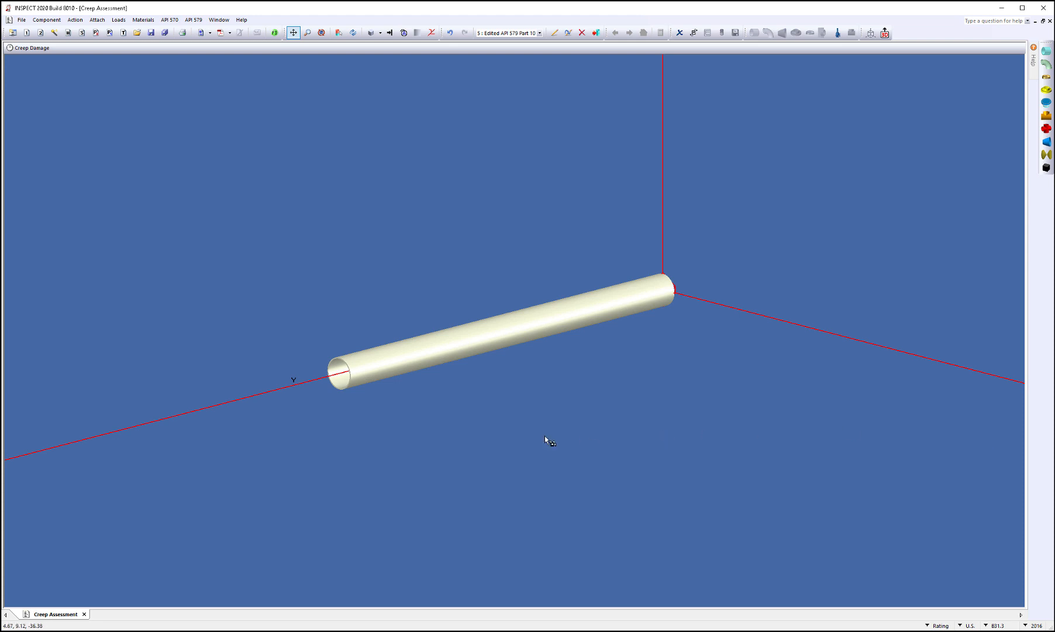
Confirm Pipe #1's 200 psi at 1000°F and NPS 8 Sch 40 dimensions unchanged.
drag(546, 440, 564, 436)
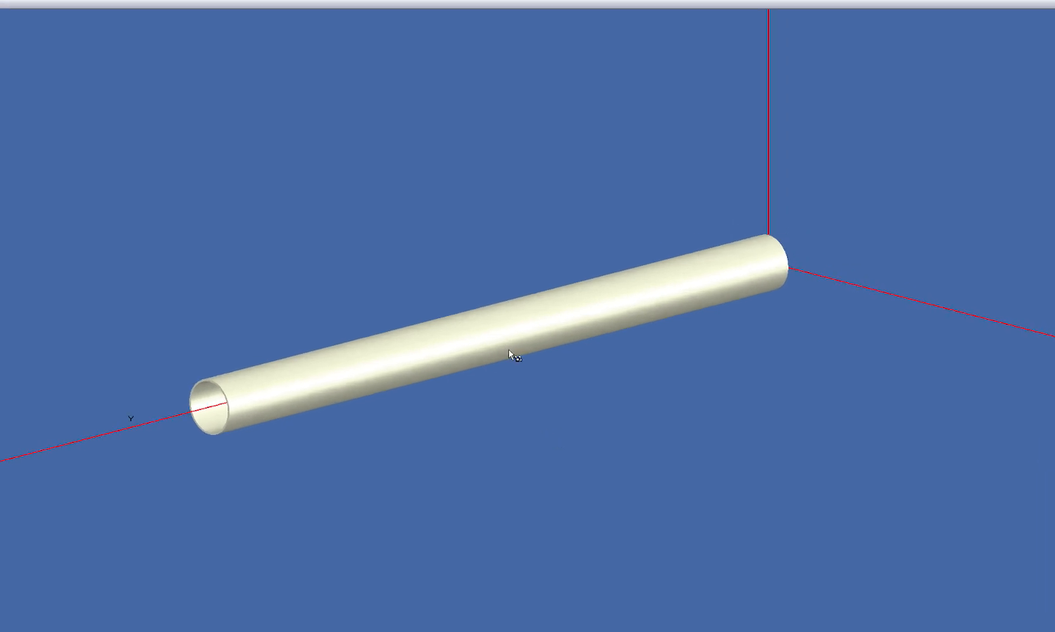
double_click(508, 359)
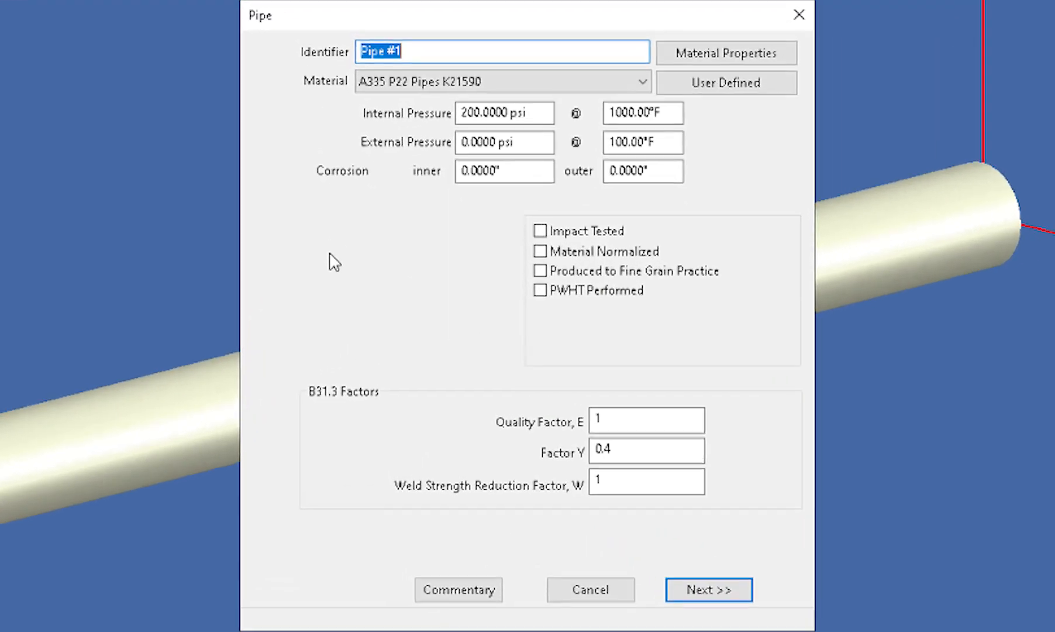
click(505, 113)
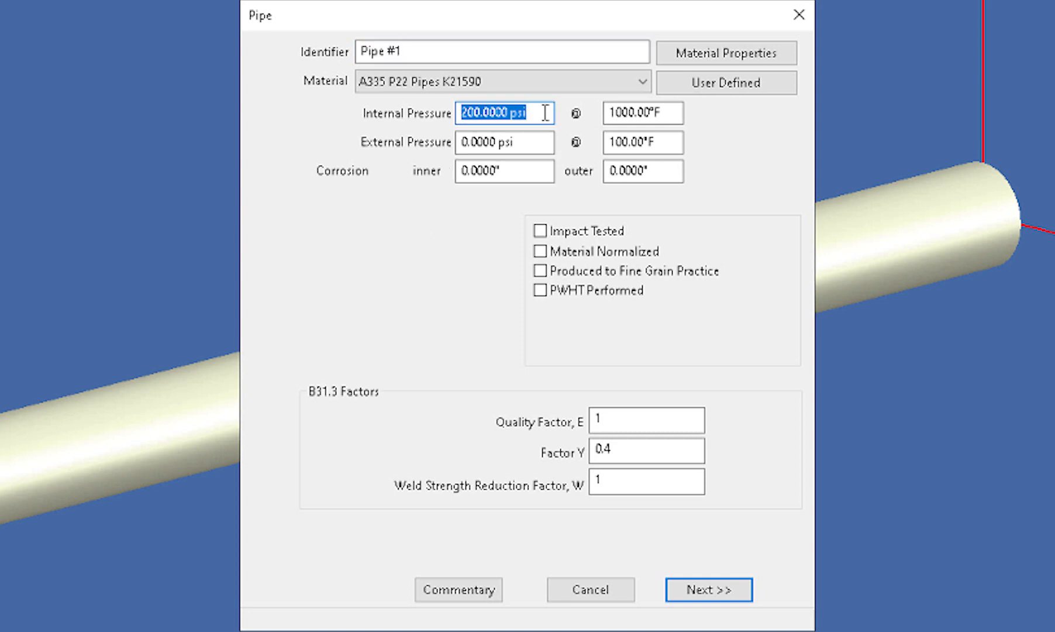
click(642, 112)
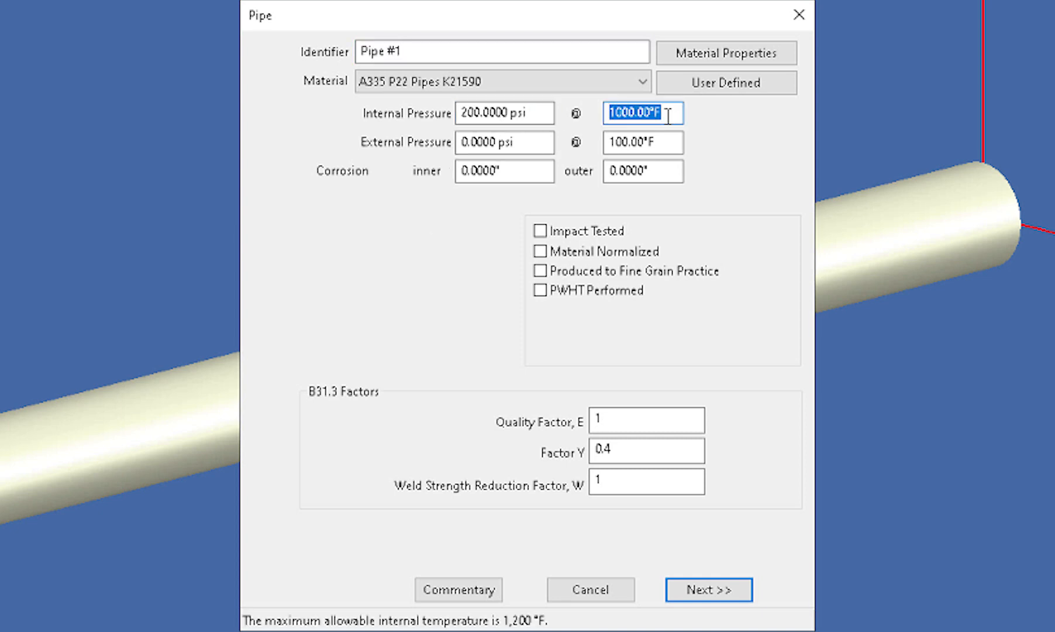
click(709, 589)
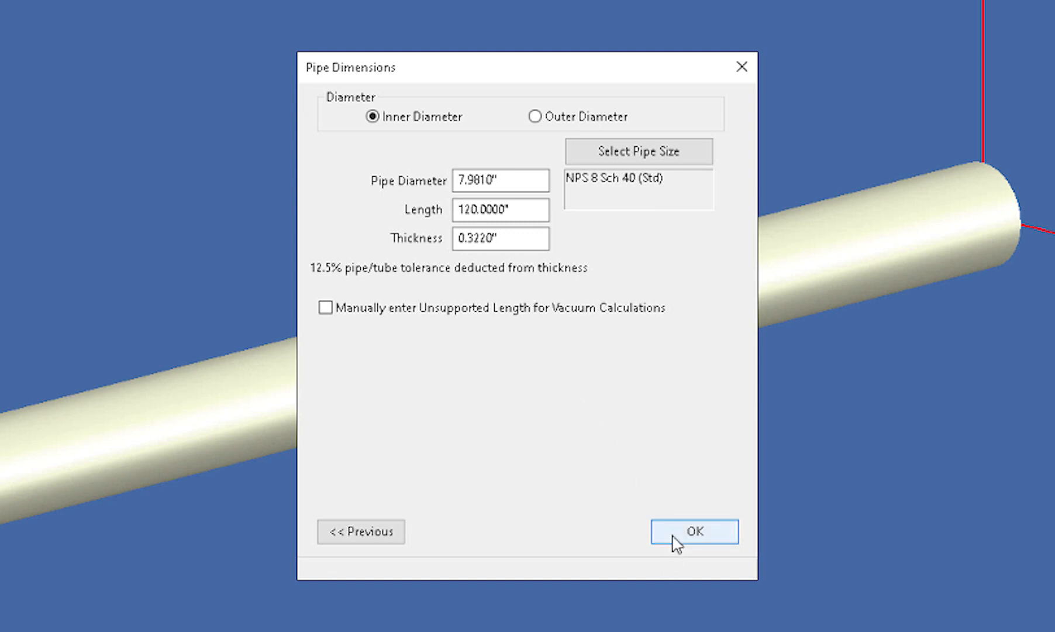
click(695, 532)
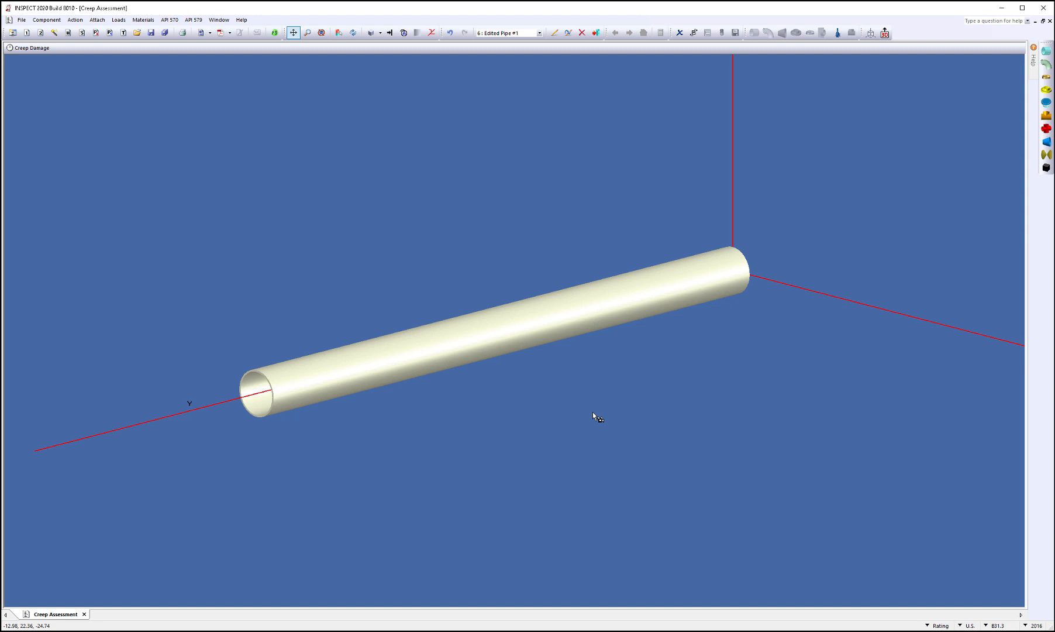
mouse_move(220, 77)
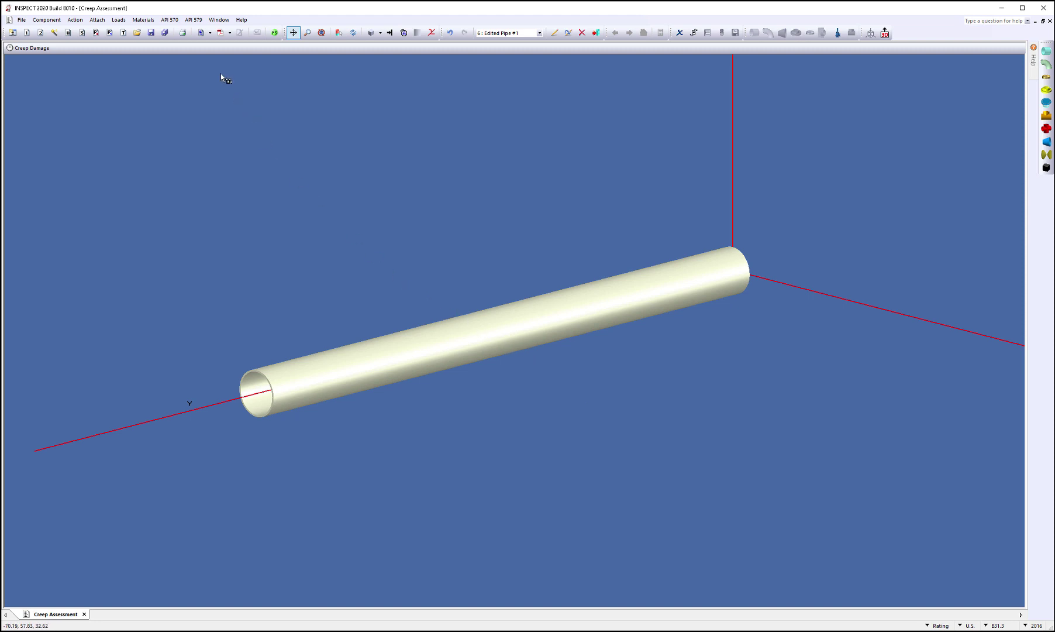
click(197, 20)
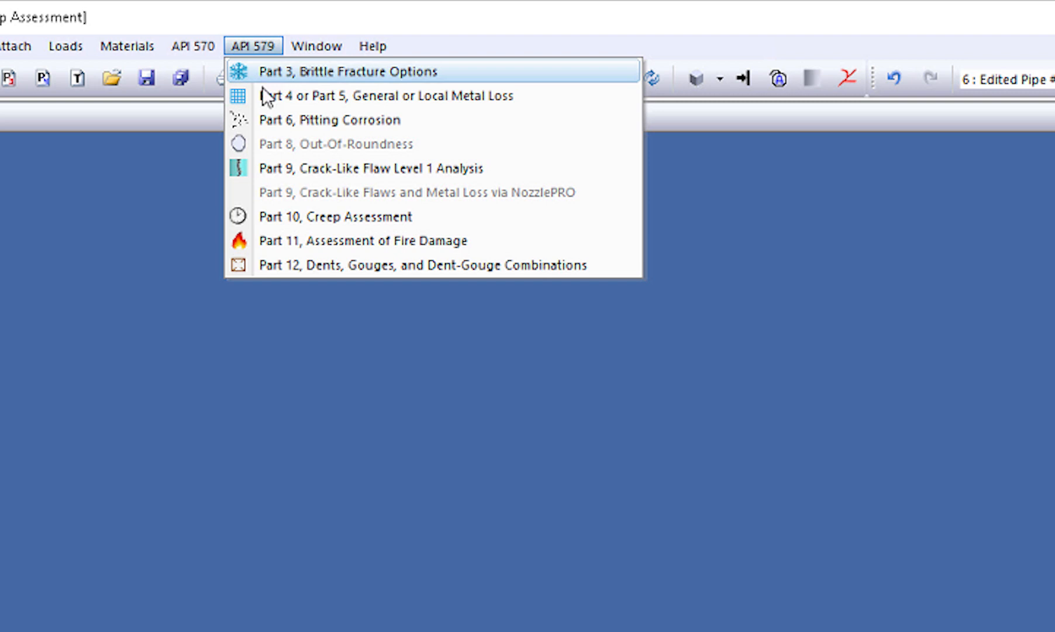
mouse_move(457, 231)
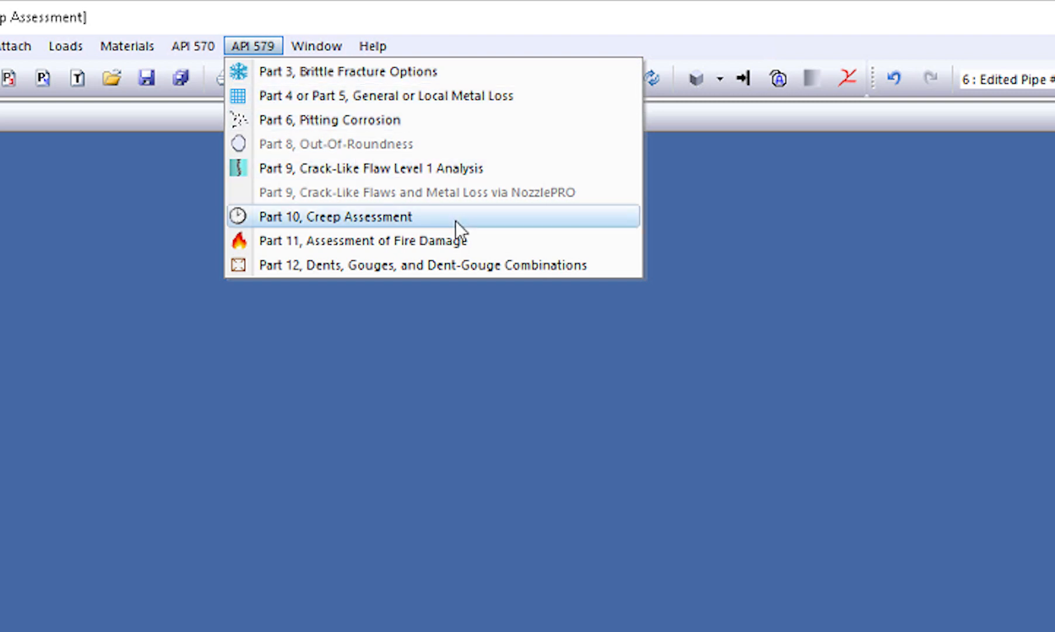
mouse_move(469, 263)
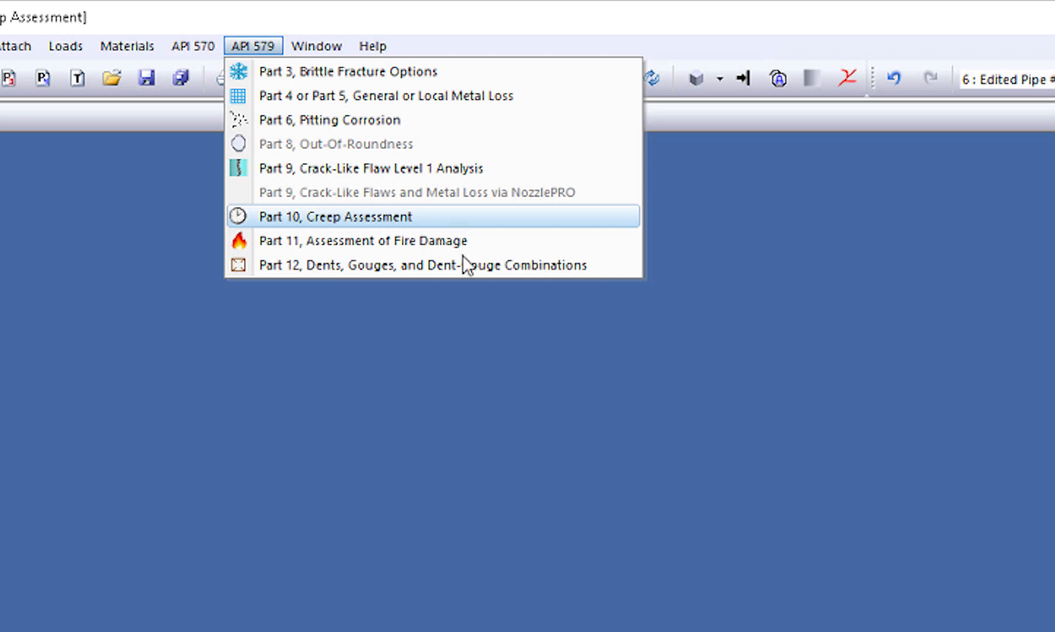
click(341, 216)
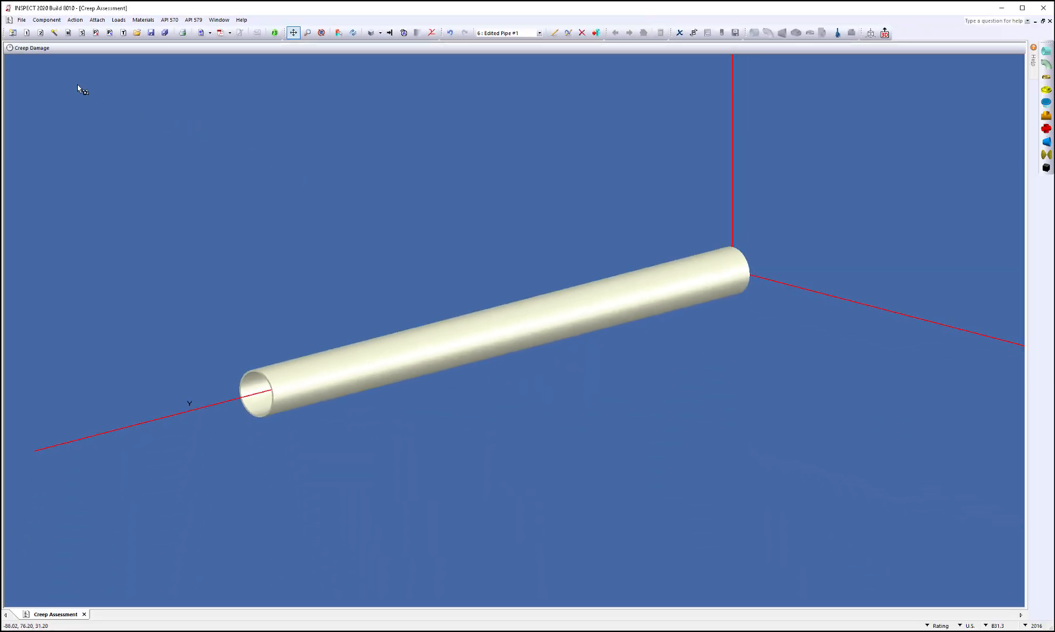
mouse_move(38, 79)
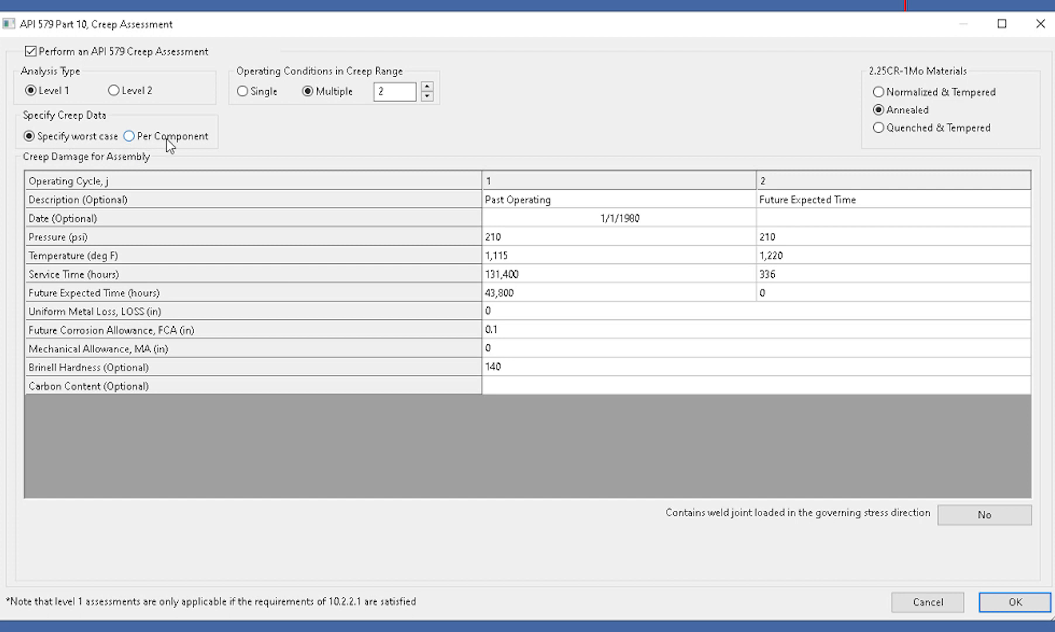
click(127, 135)
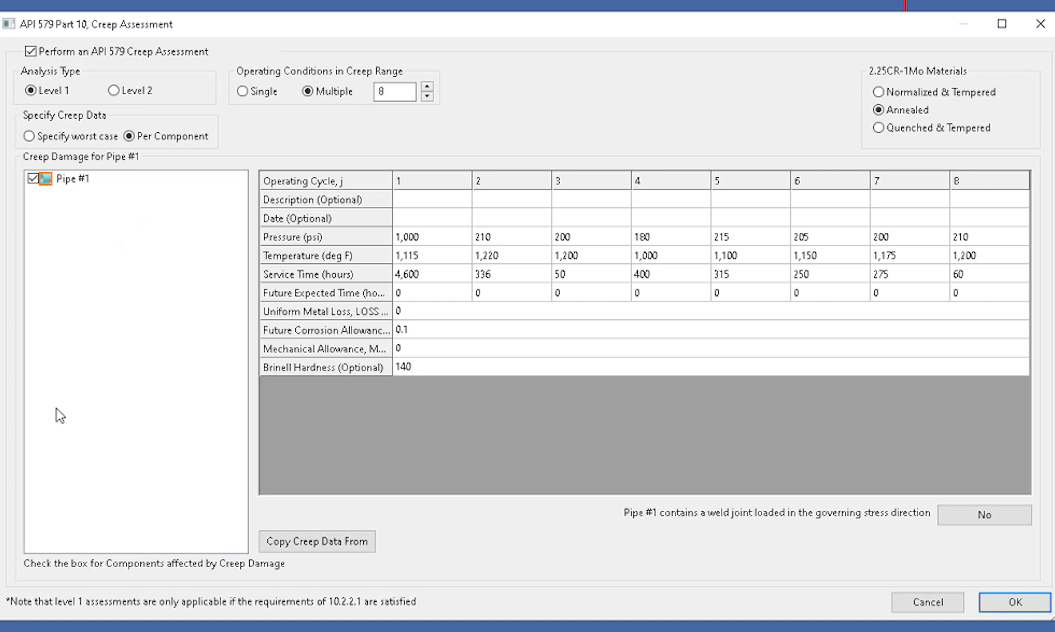
mouse_move(111, 418)
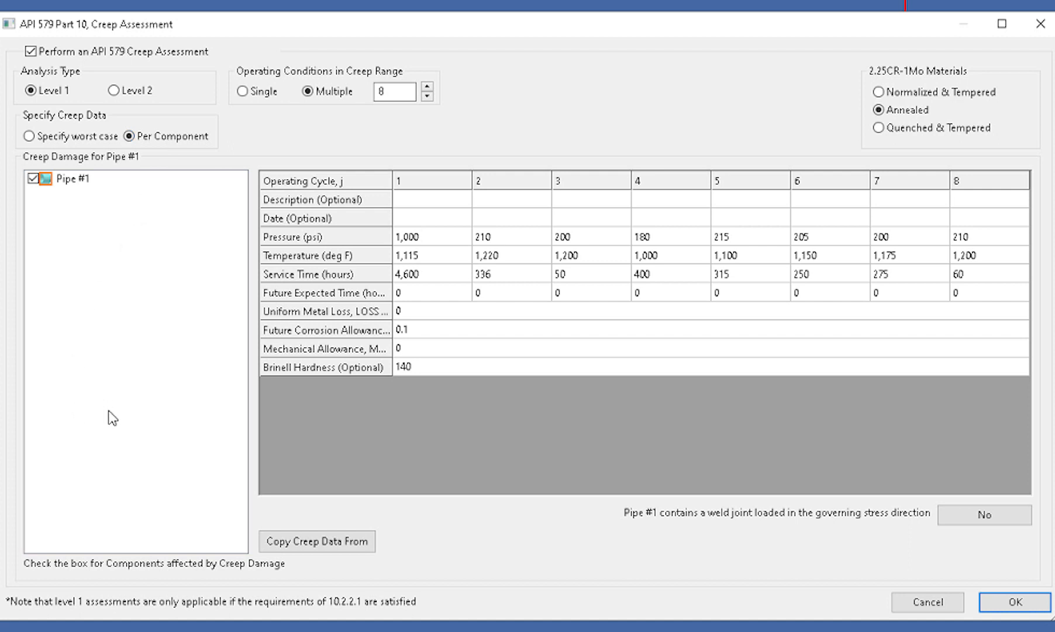
mouse_move(54, 140)
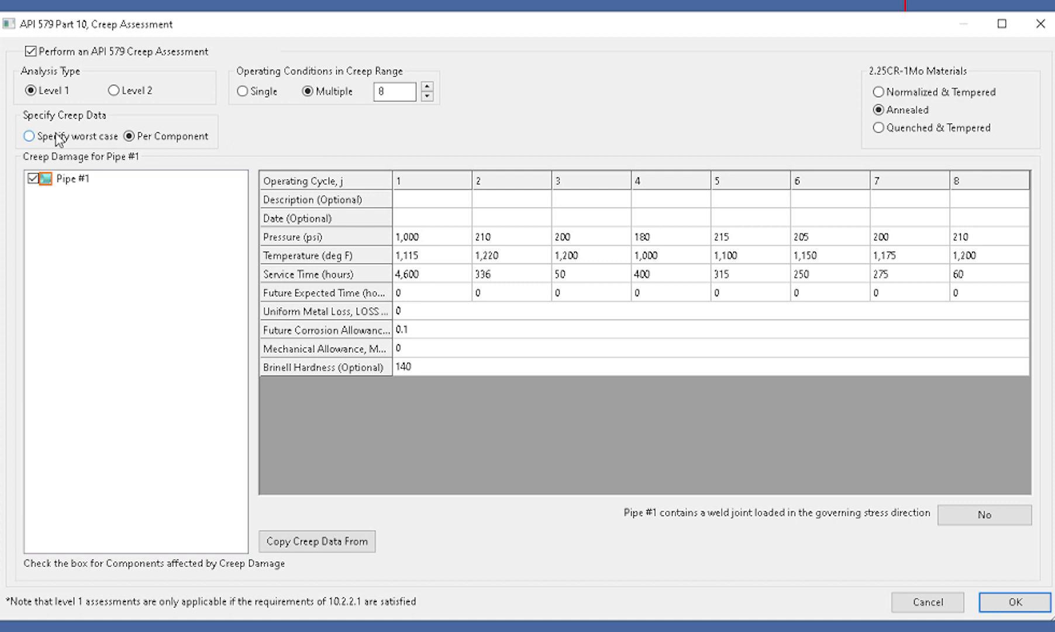
click(28, 136)
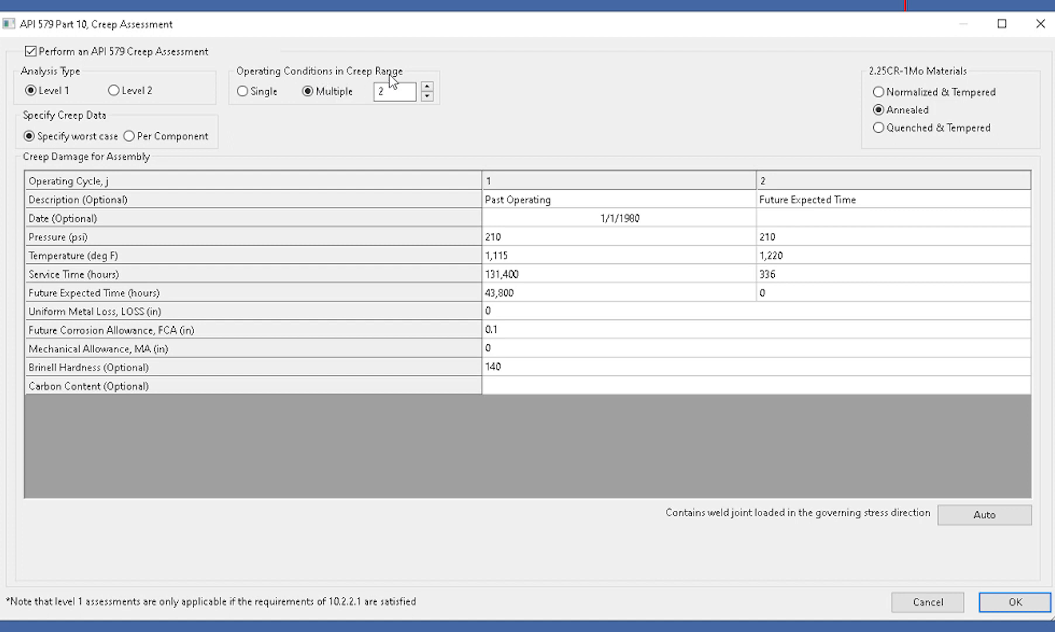
click(397, 91)
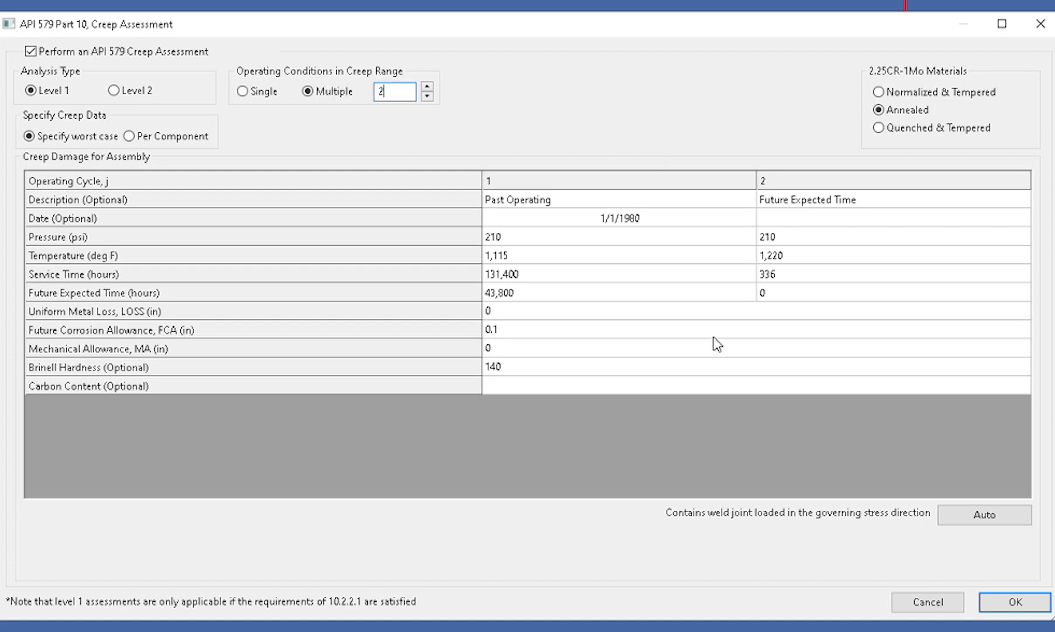
mouse_move(583, 319)
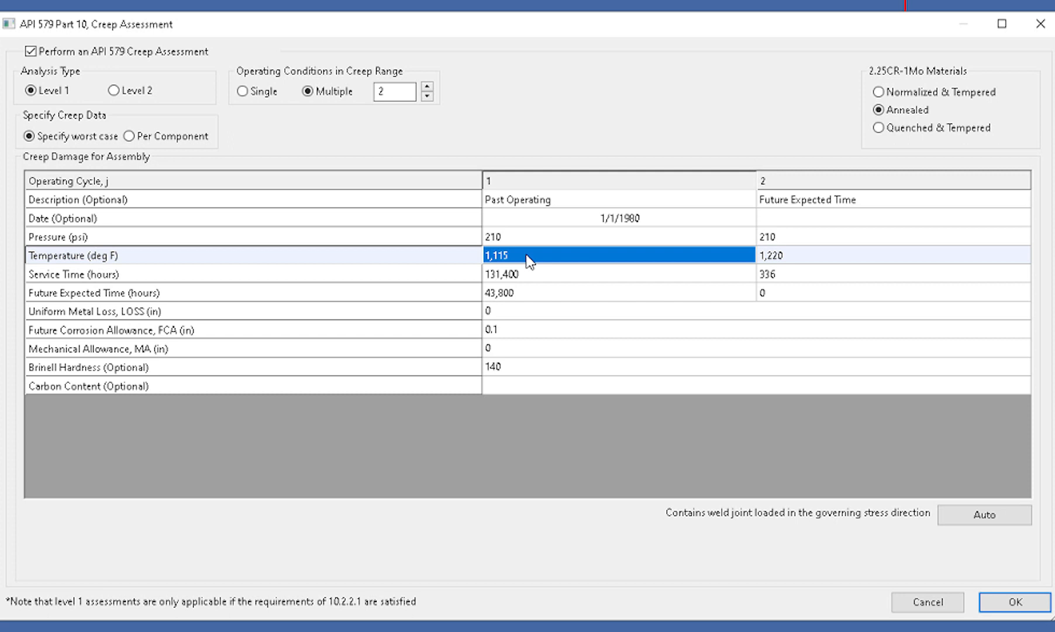
mouse_move(538, 281)
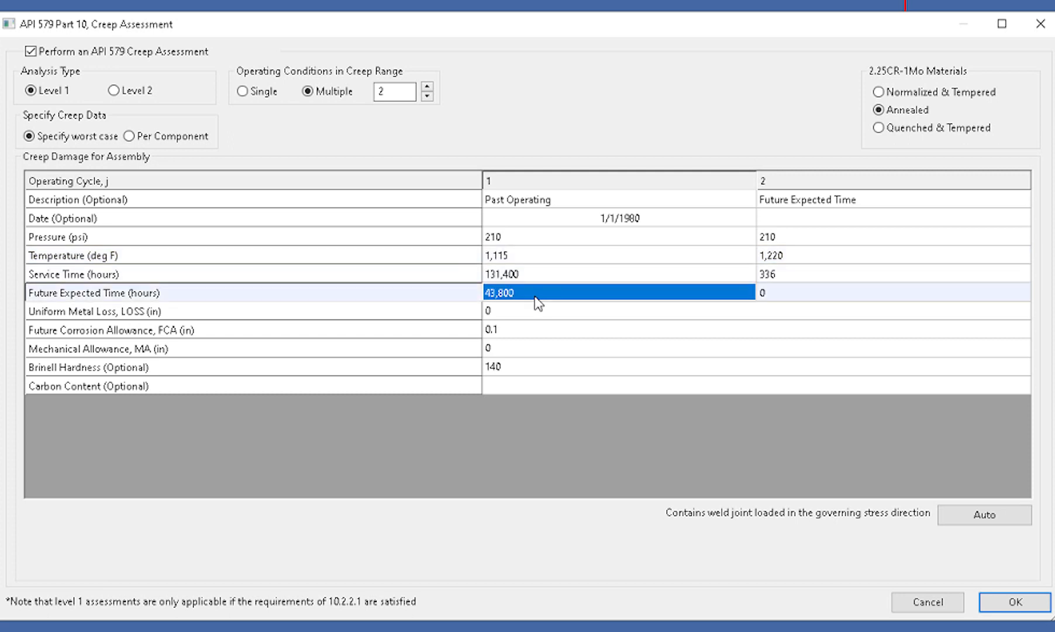
mouse_move(550, 316)
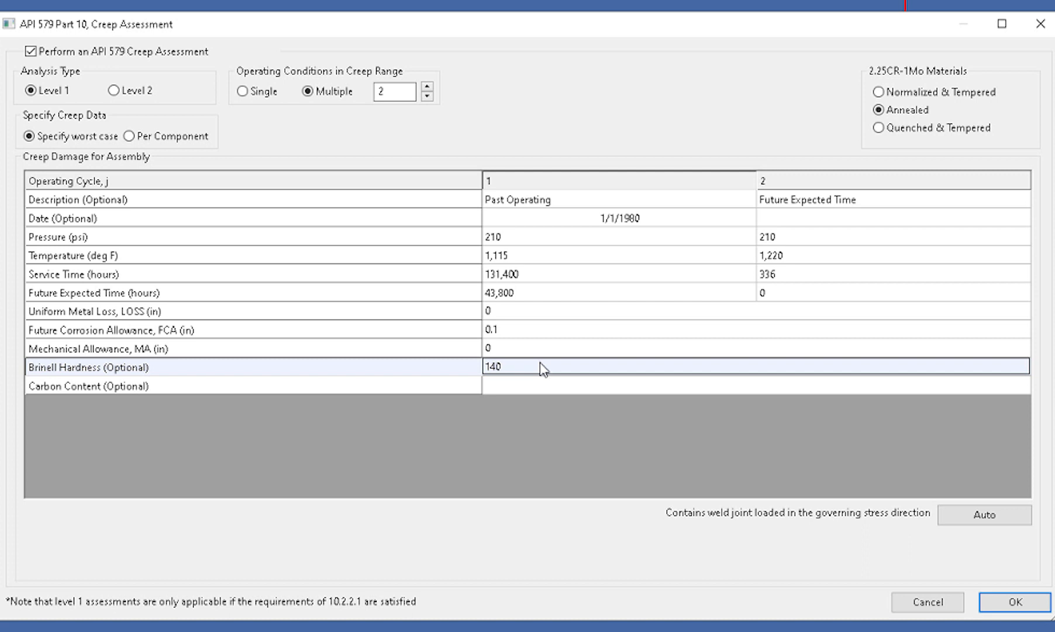
mouse_move(543, 298)
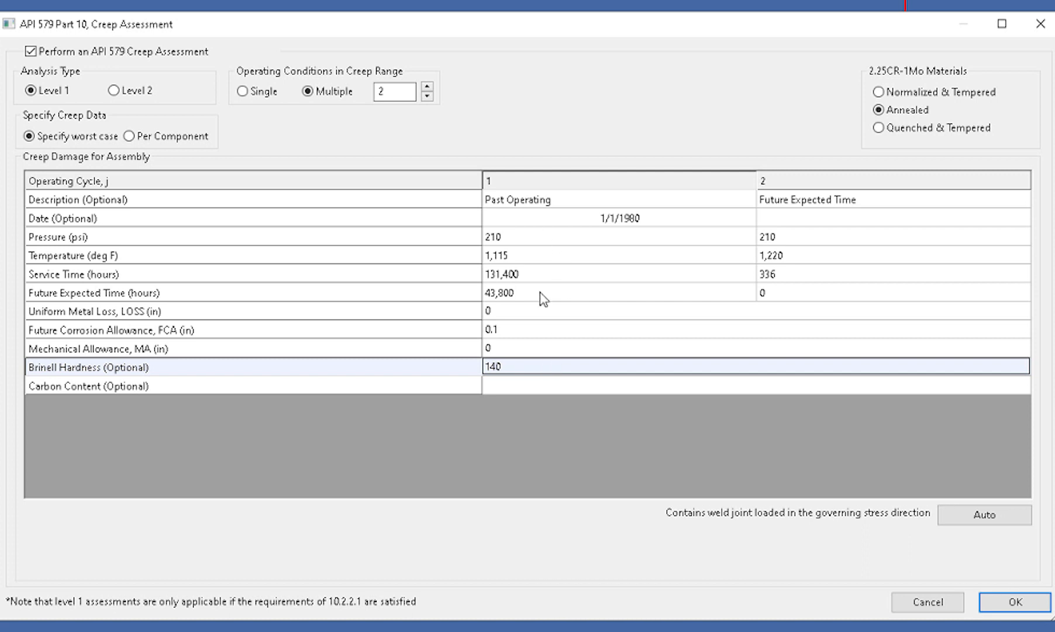
mouse_move(855, 247)
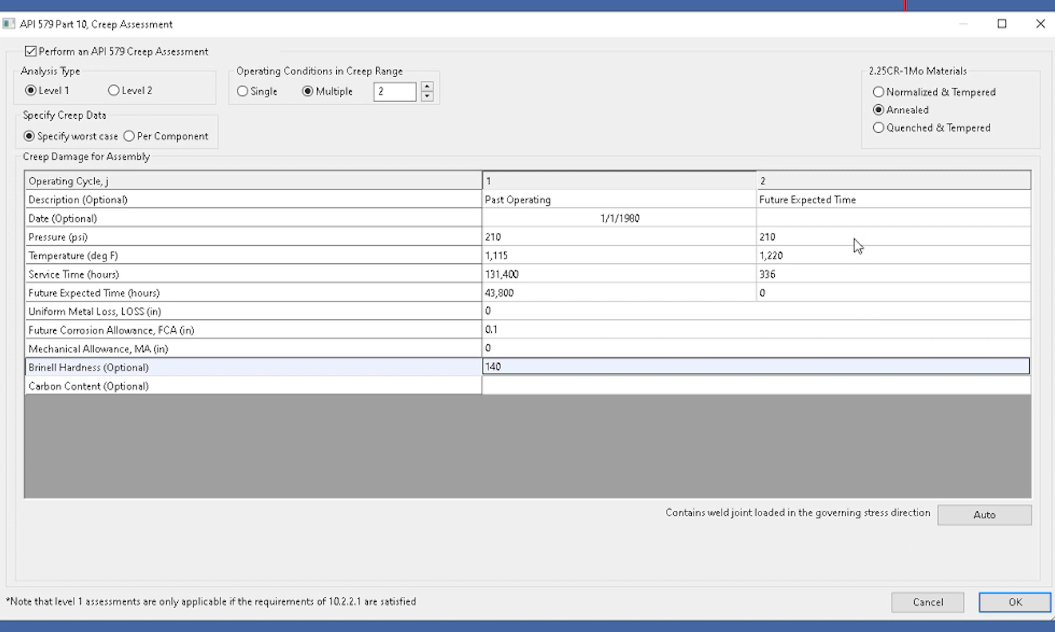
mouse_move(854, 305)
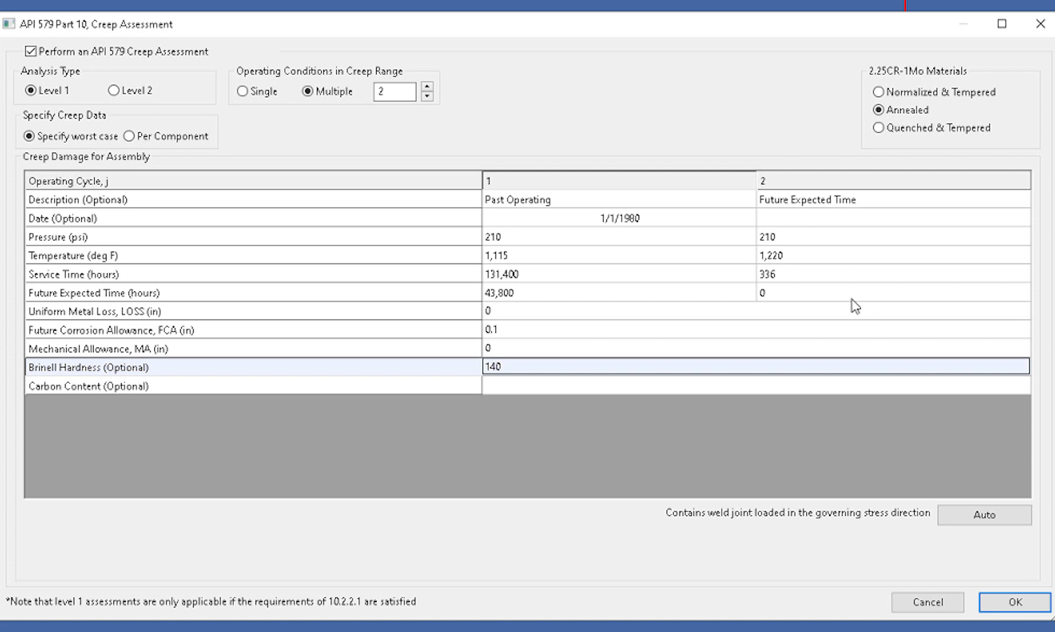
mouse_move(876, 351)
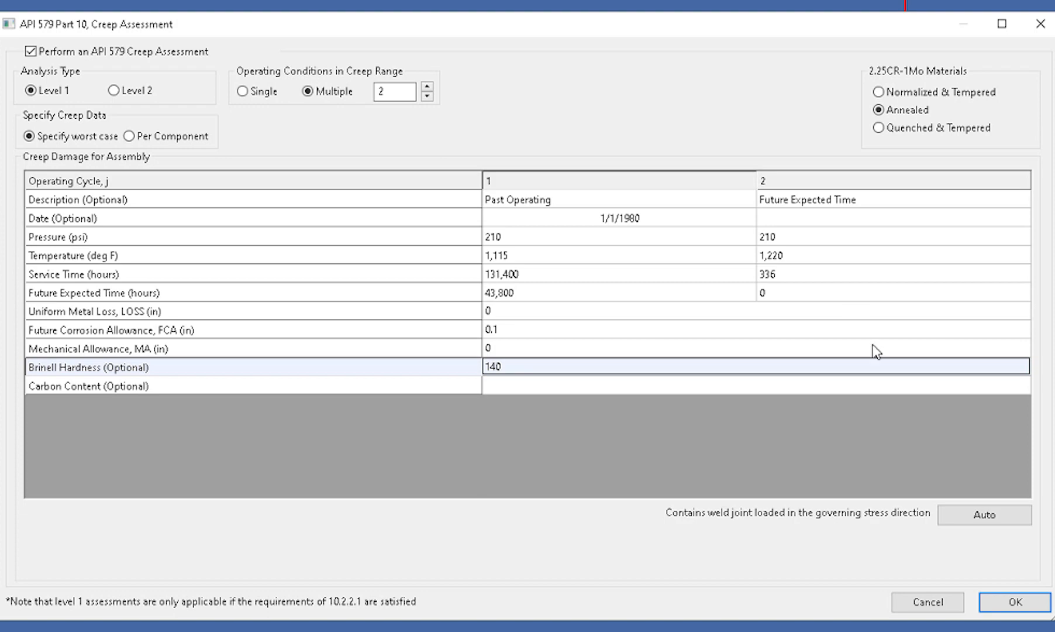
click(1026, 602)
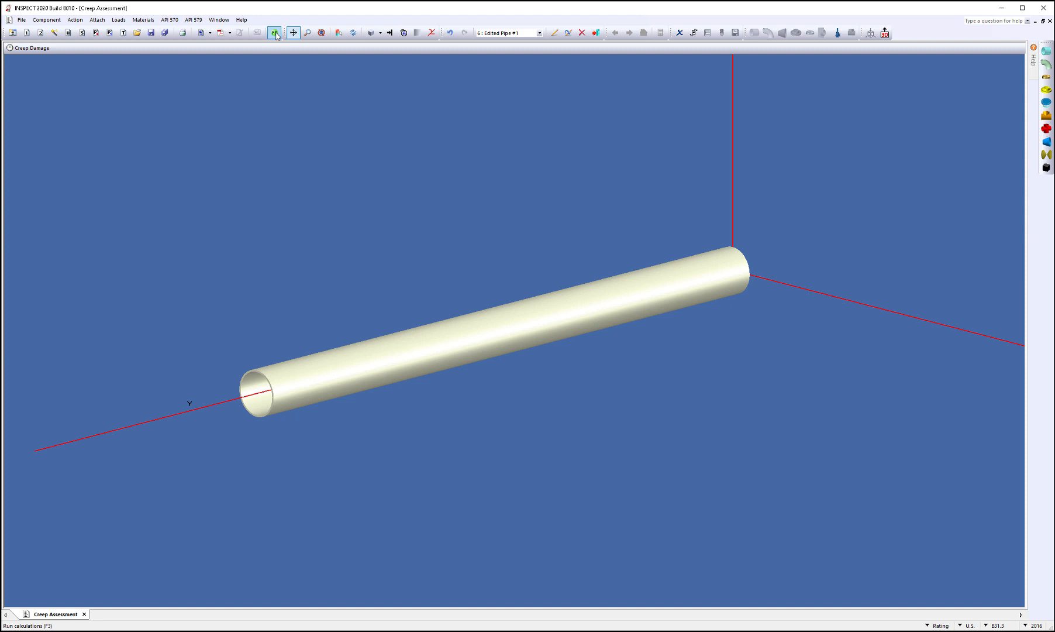
Run the calculations to generate the report with the Creep Assessment Summary and Pipe #1 sections.
click(297, 32)
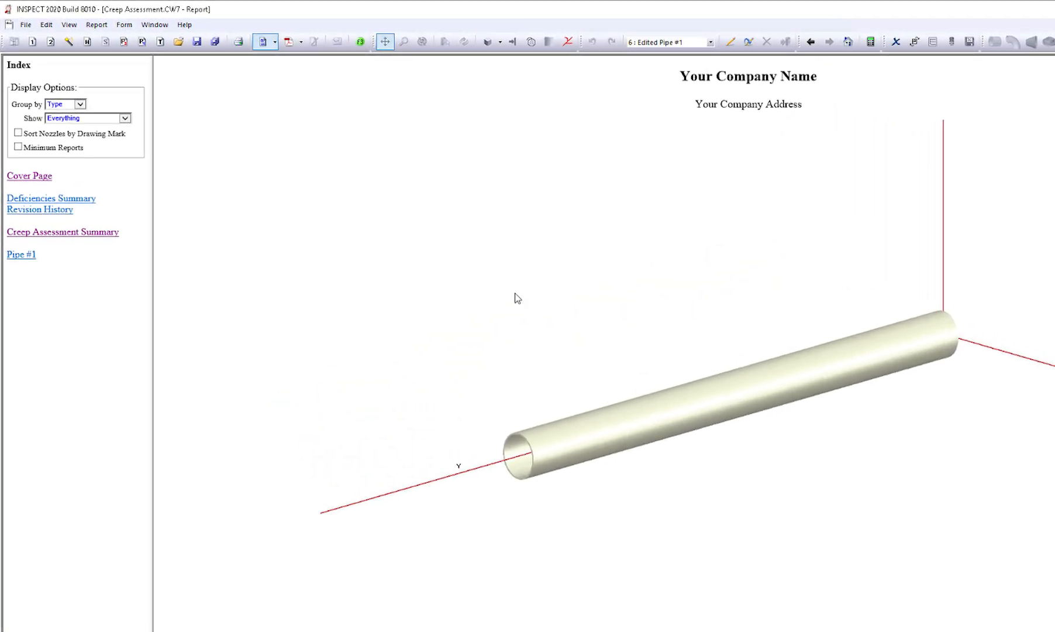
Jump to the Creep Assessment Summary showing Pipe #1 failing with 0.3467 damage at 1,220°F.
click(63, 231)
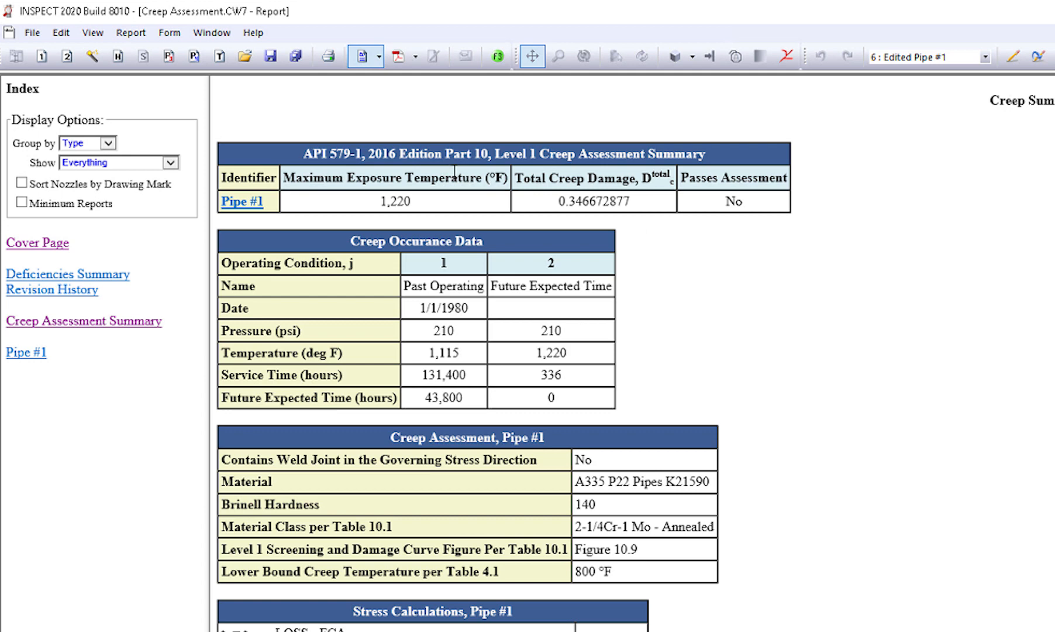
double_click(733, 202)
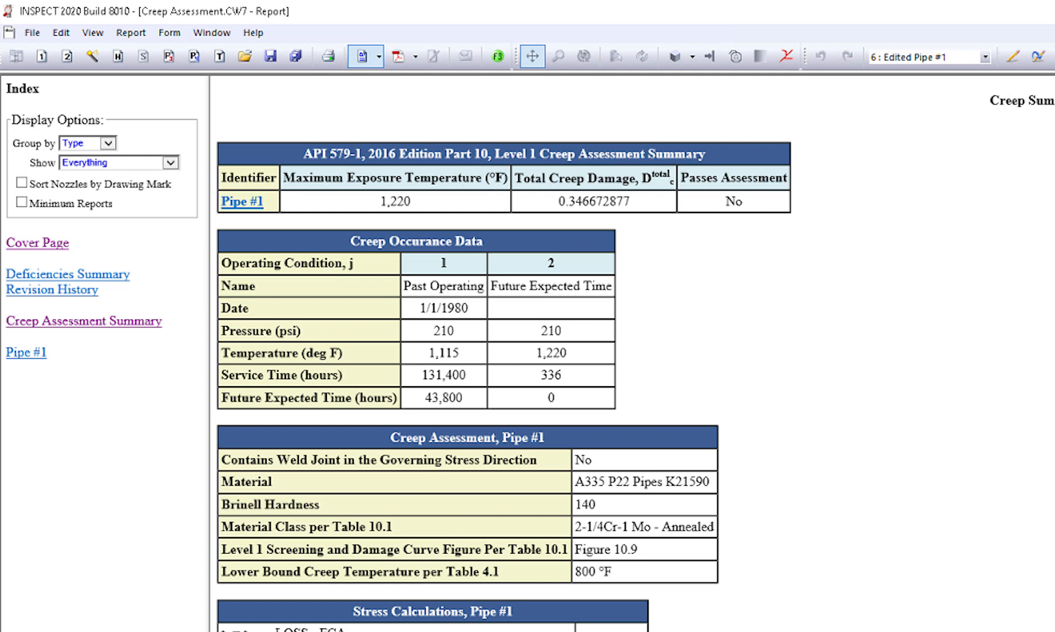
Scroll down to Pipe #1's stress calculations (3,995.39 psi) and the Figure 10.9 chart.
scroll(down, 3)
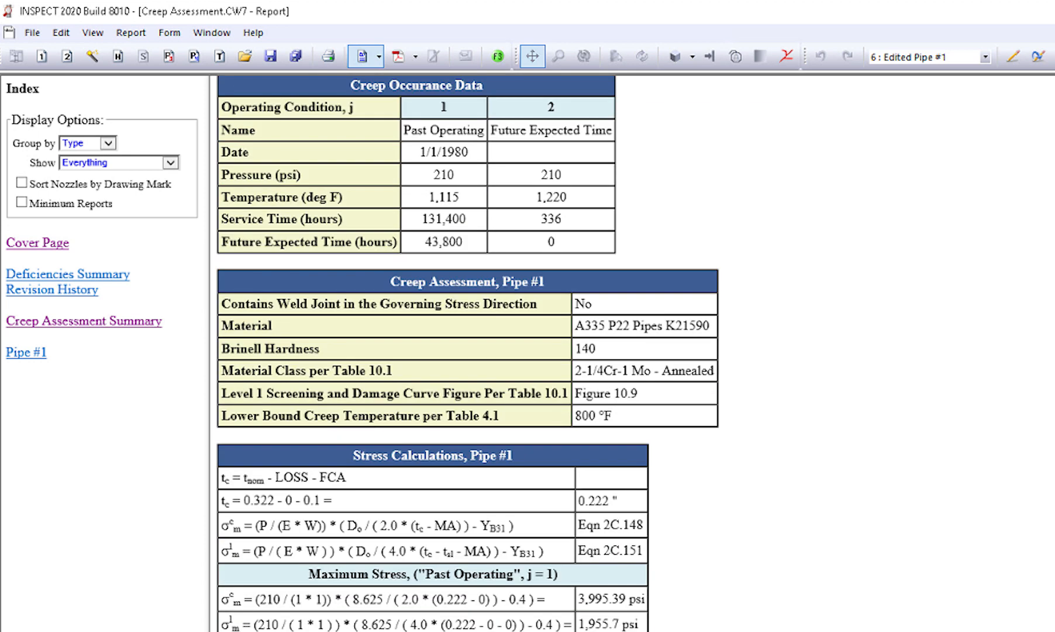
scroll(down, 3)
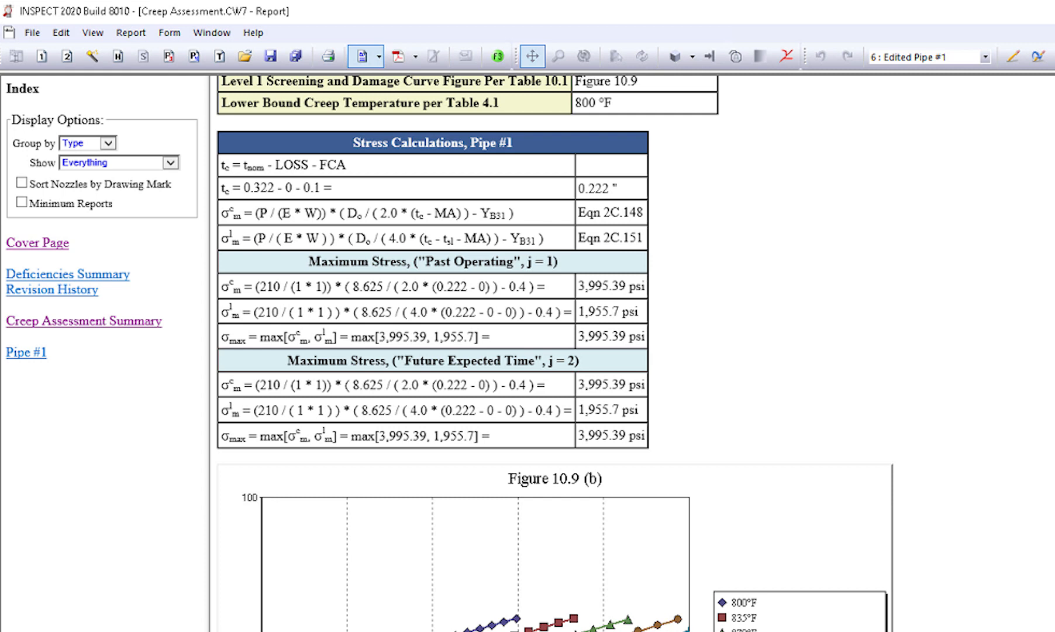
scroll(down, 3)
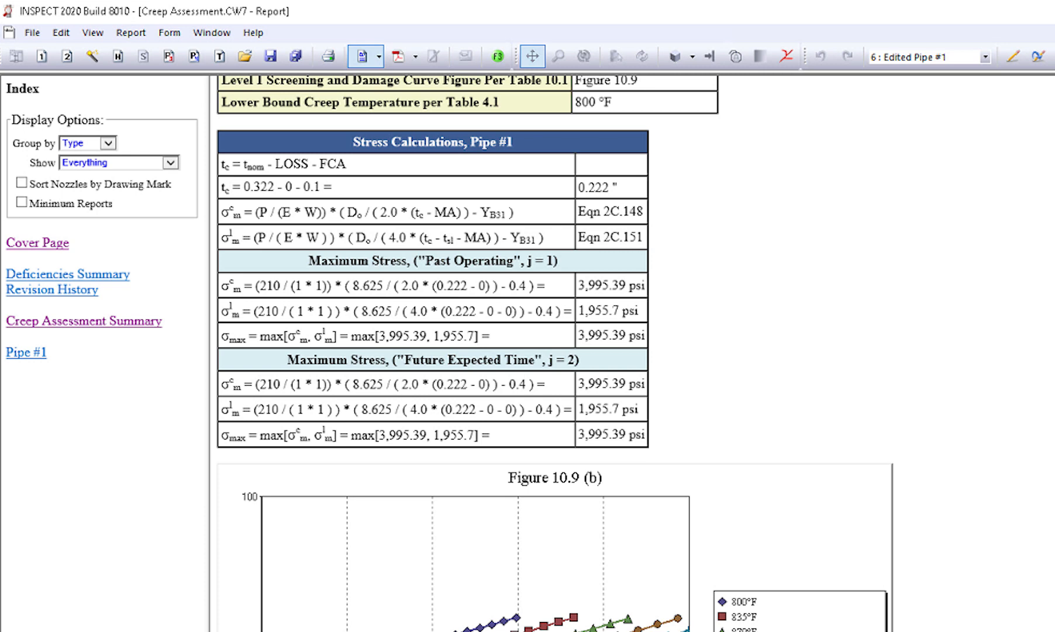
mouse_move(1034, 531)
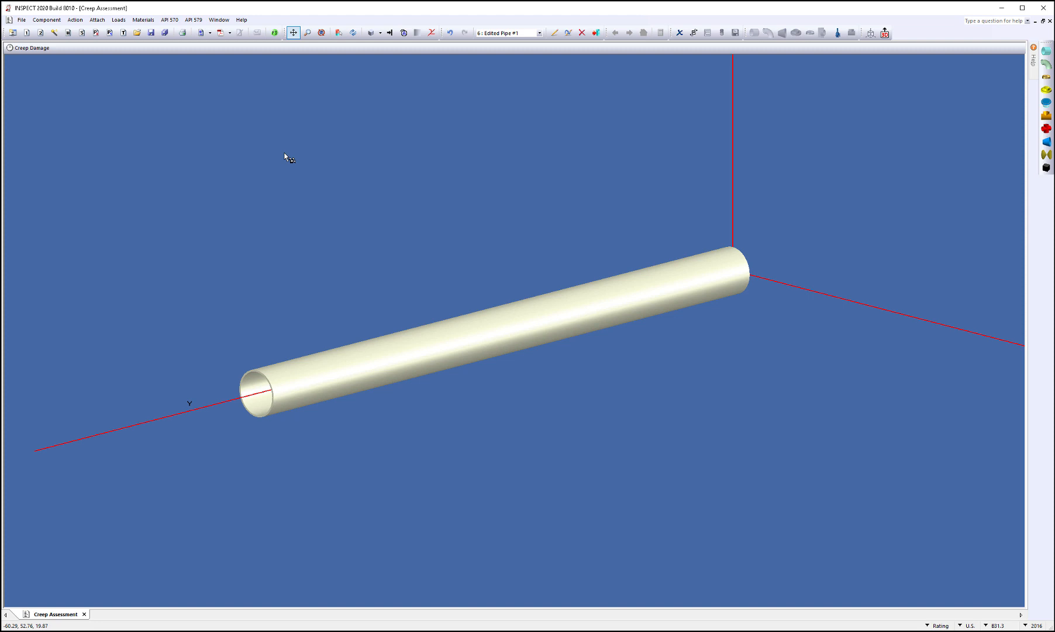
mouse_move(157, 133)
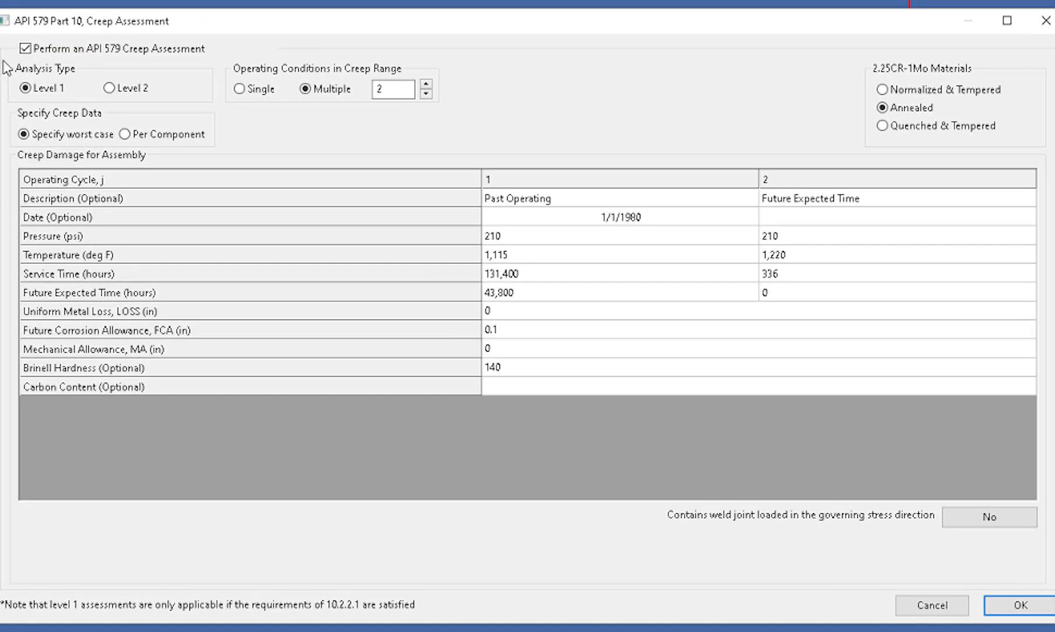
mouse_move(53, 93)
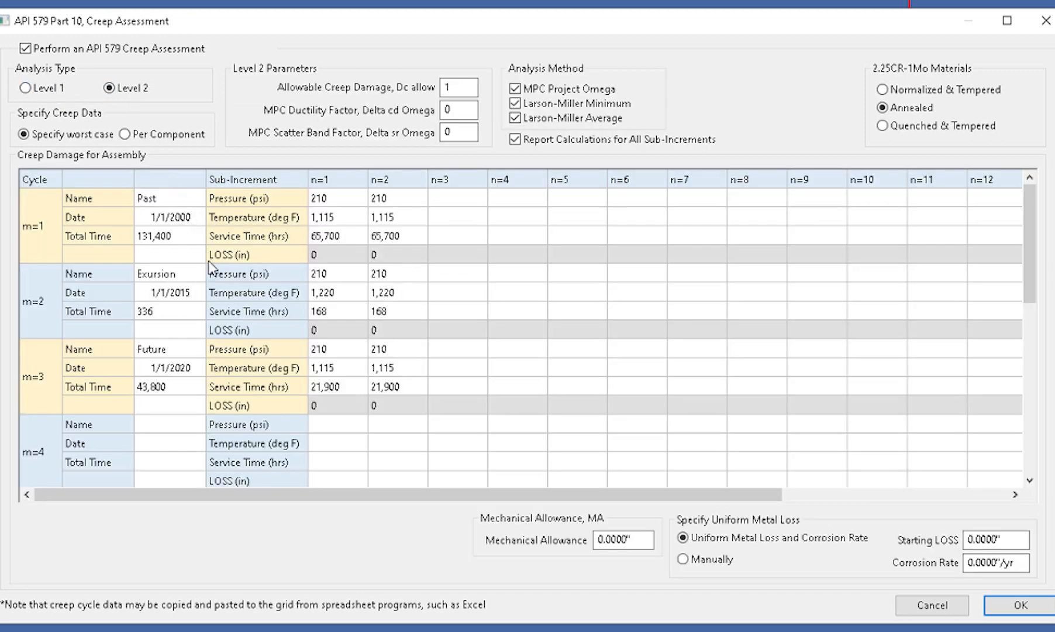
mouse_move(721, 347)
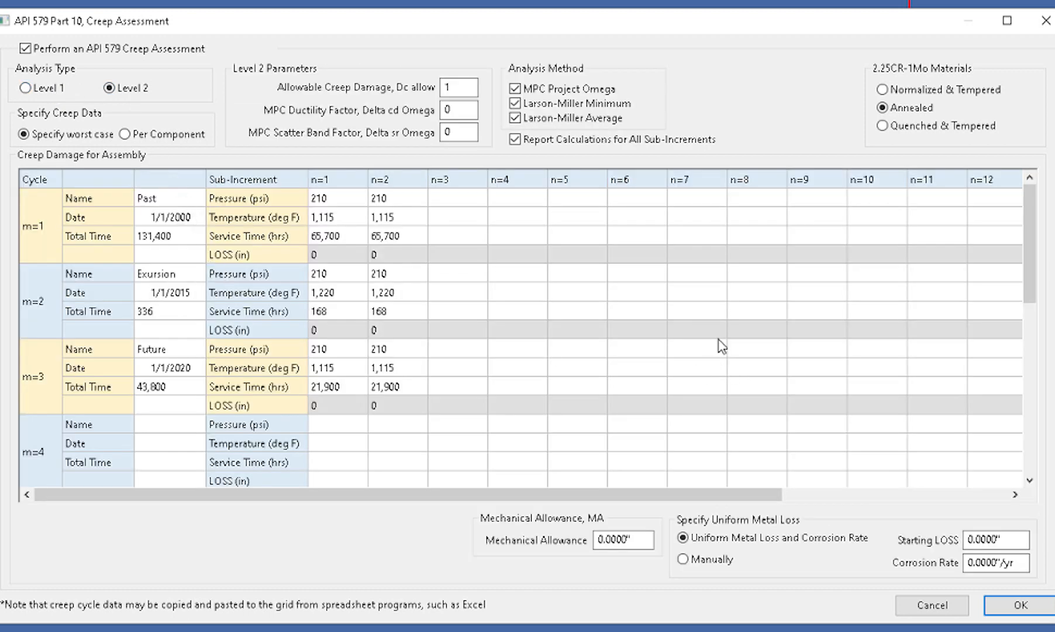
mouse_move(424, 277)
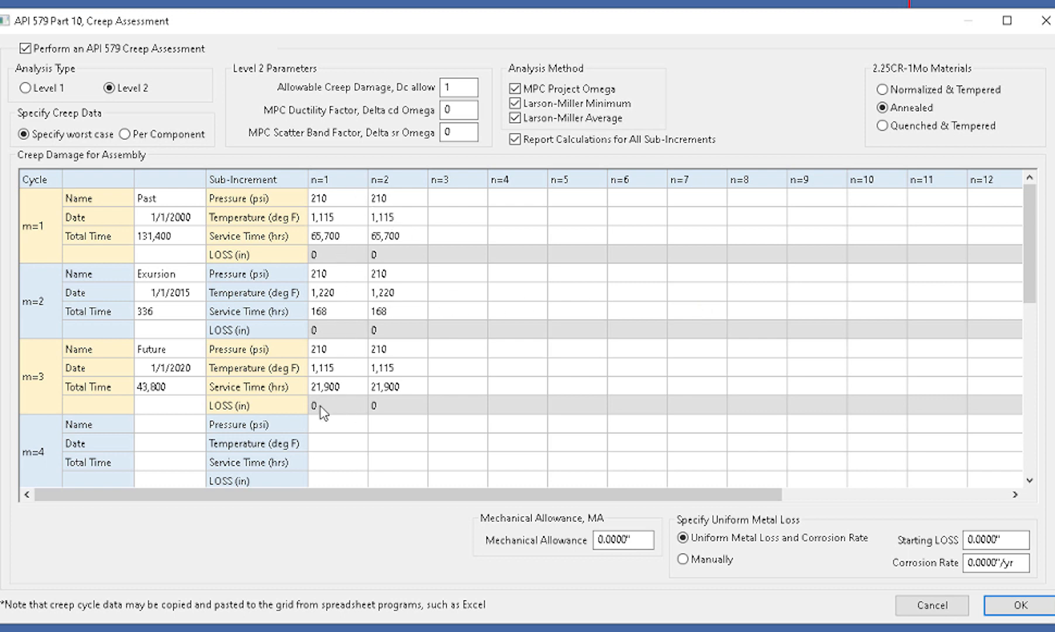
mouse_move(388, 260)
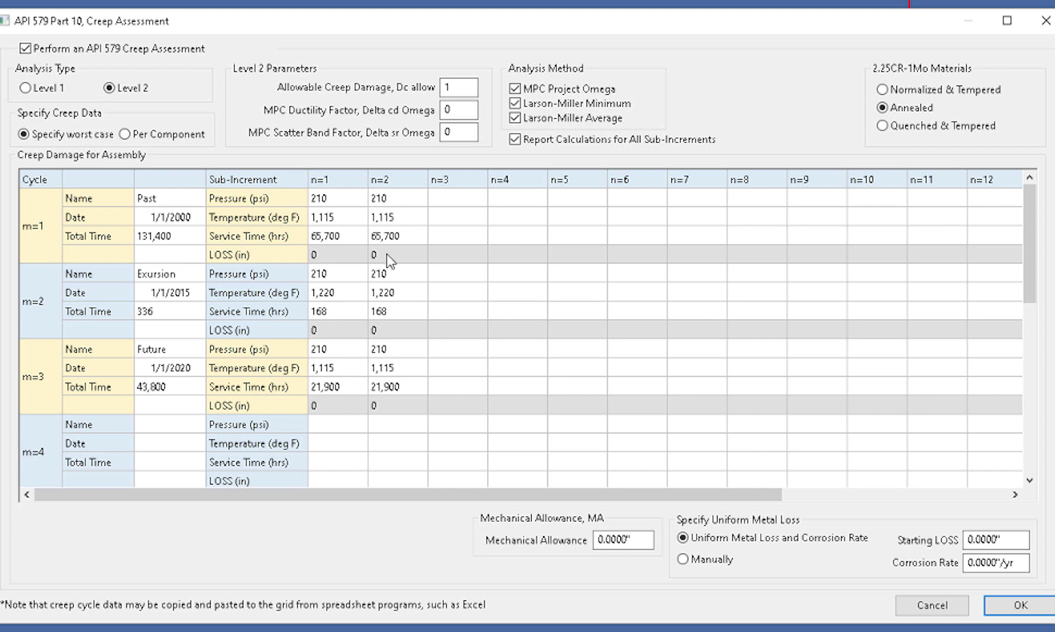
mouse_move(411, 124)
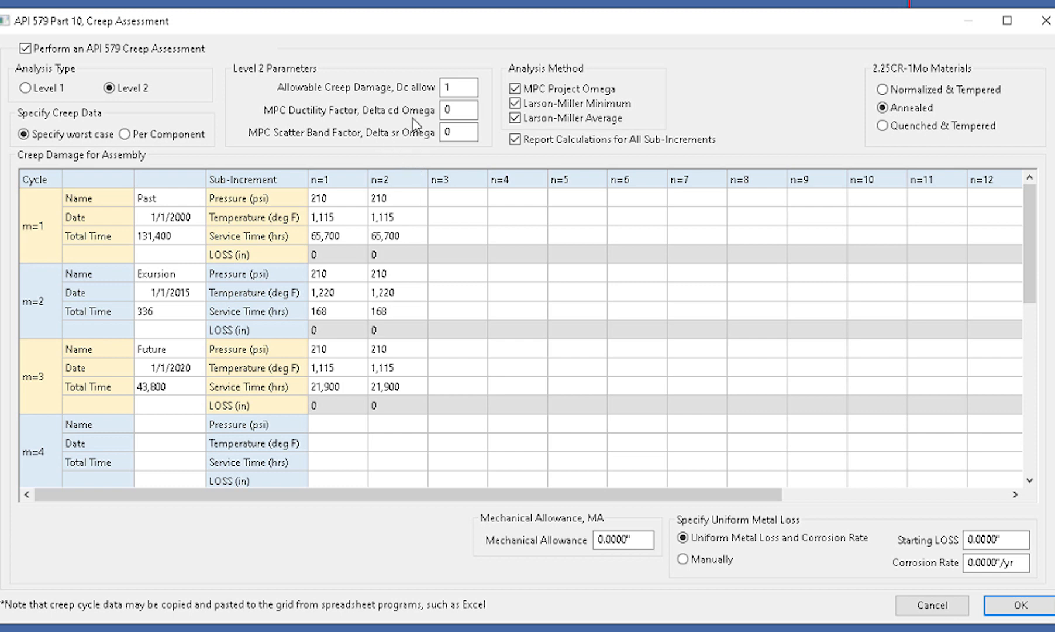
click(459, 87)
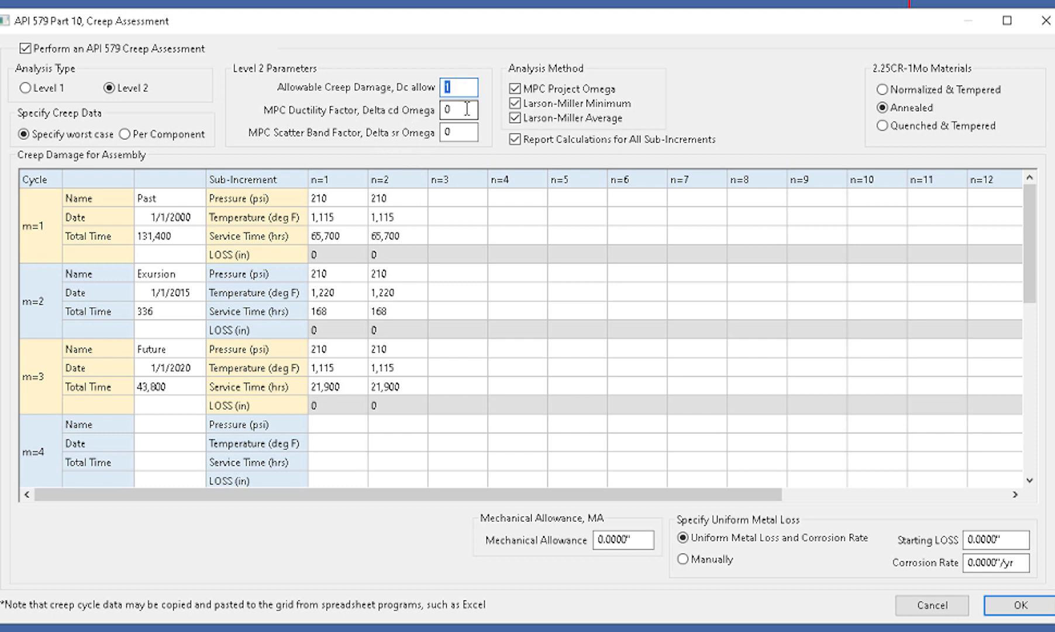
click(458, 132)
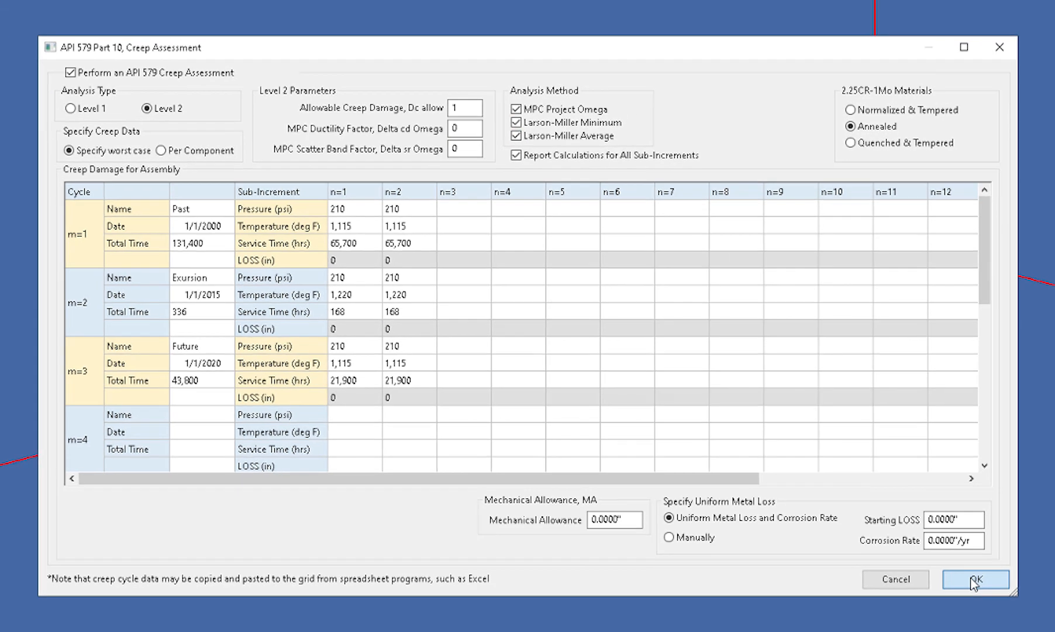
Accept the Level 2 creep assessment settings in the dialog.
click(973, 579)
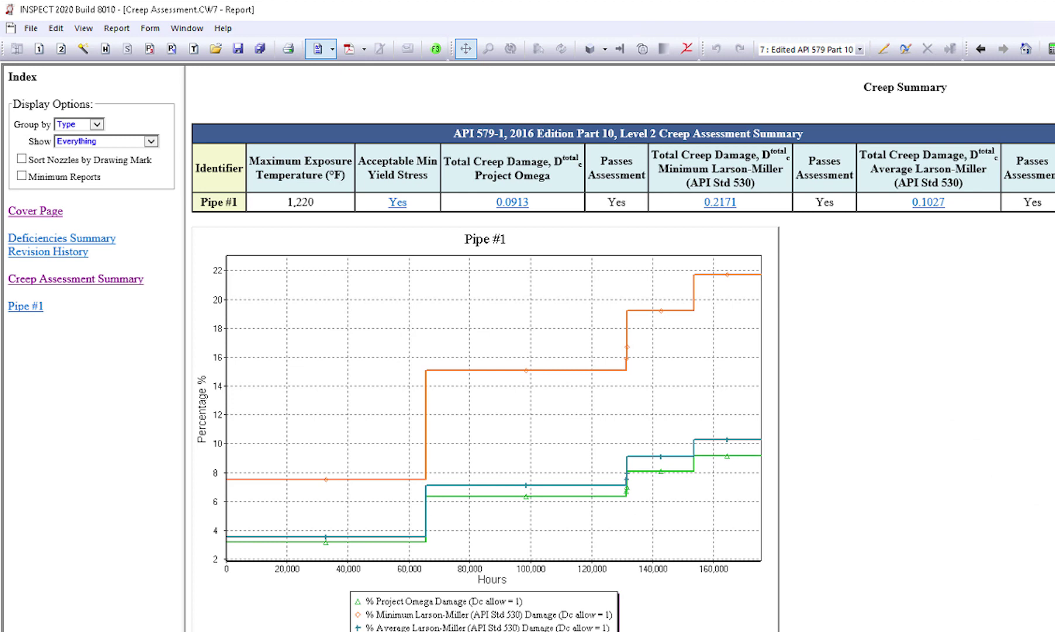
mouse_move(856, 398)
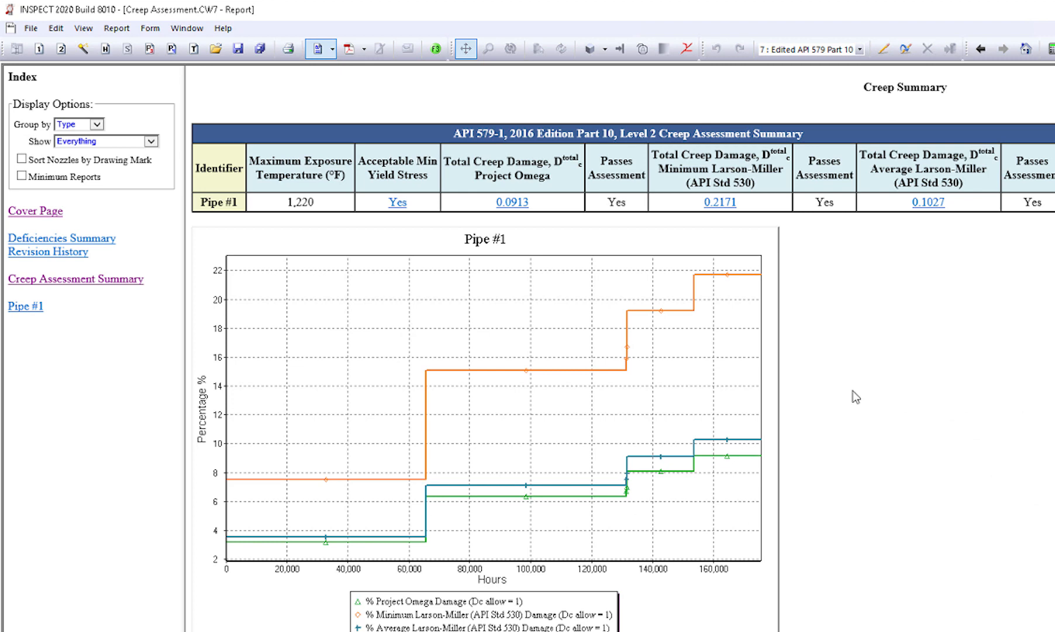
mouse_move(493, 213)
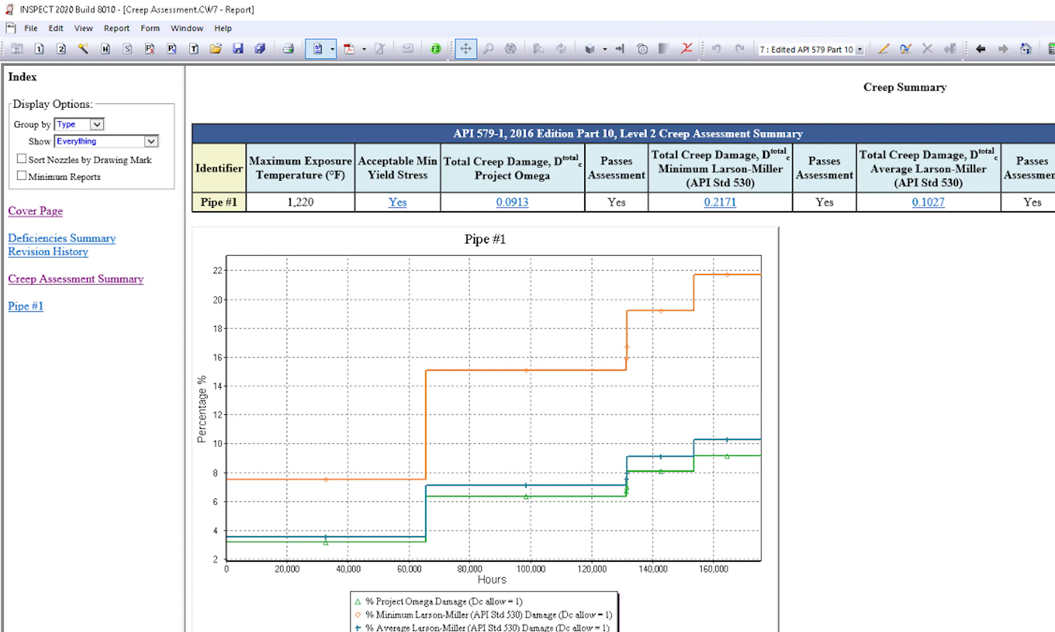
mouse_move(858, 488)
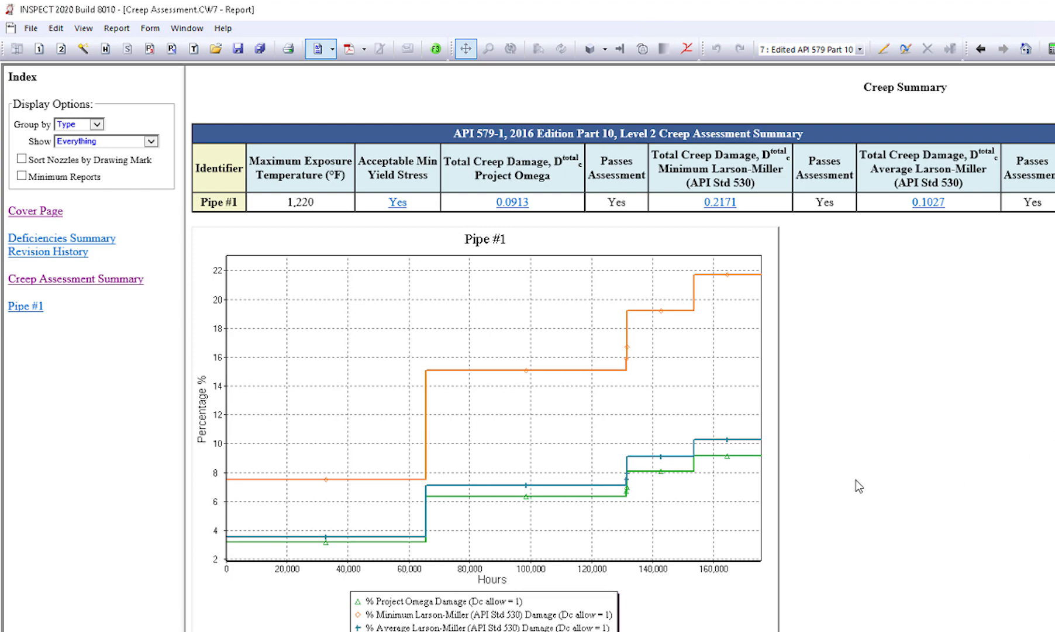
scroll(down, 3)
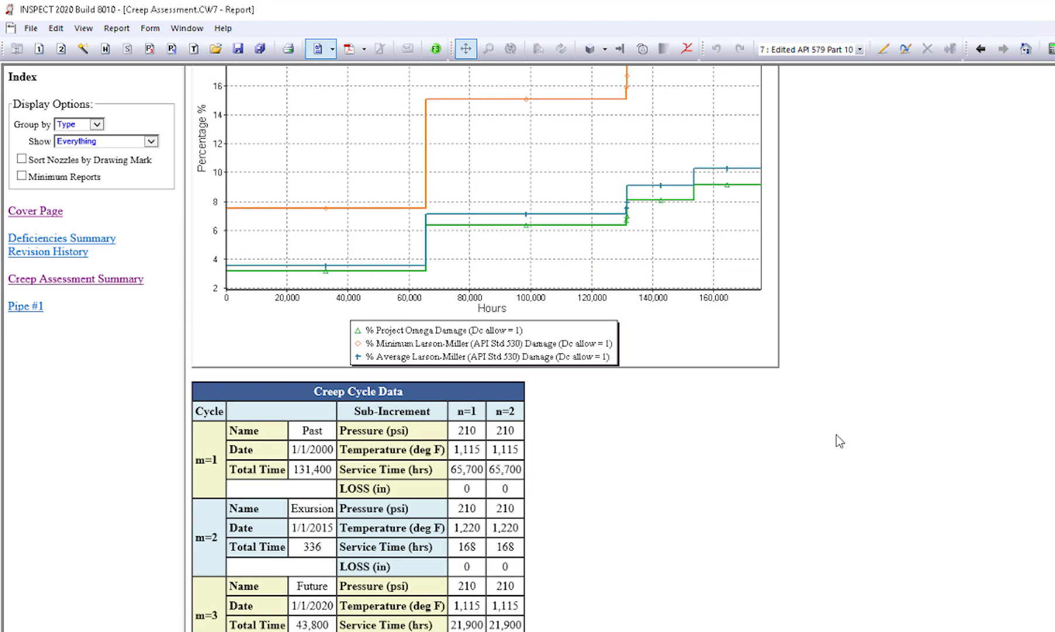
scroll(down, 3)
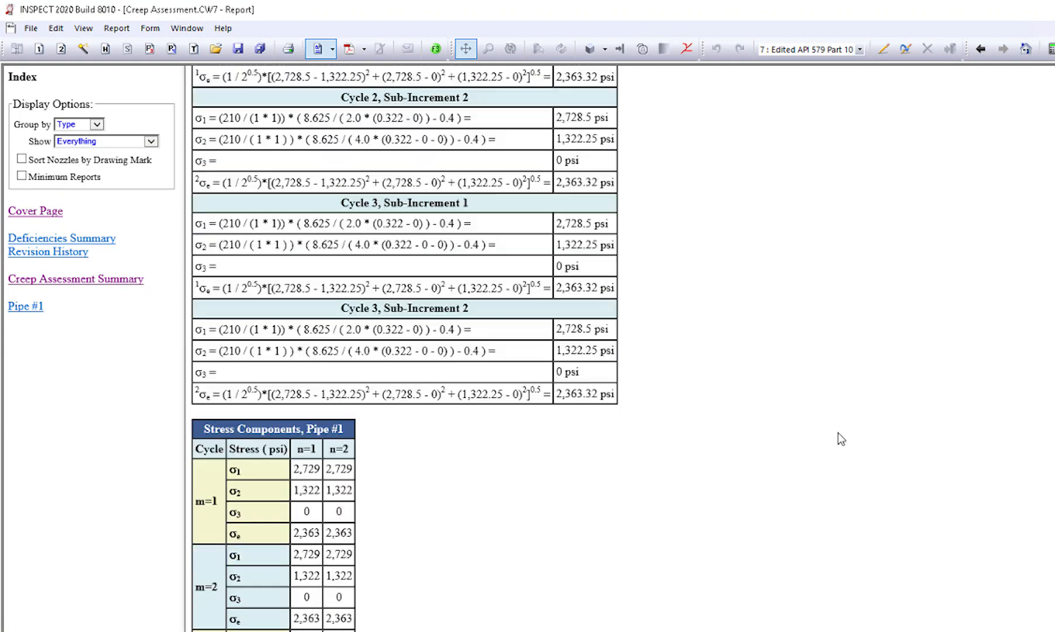
scroll(down, 3)
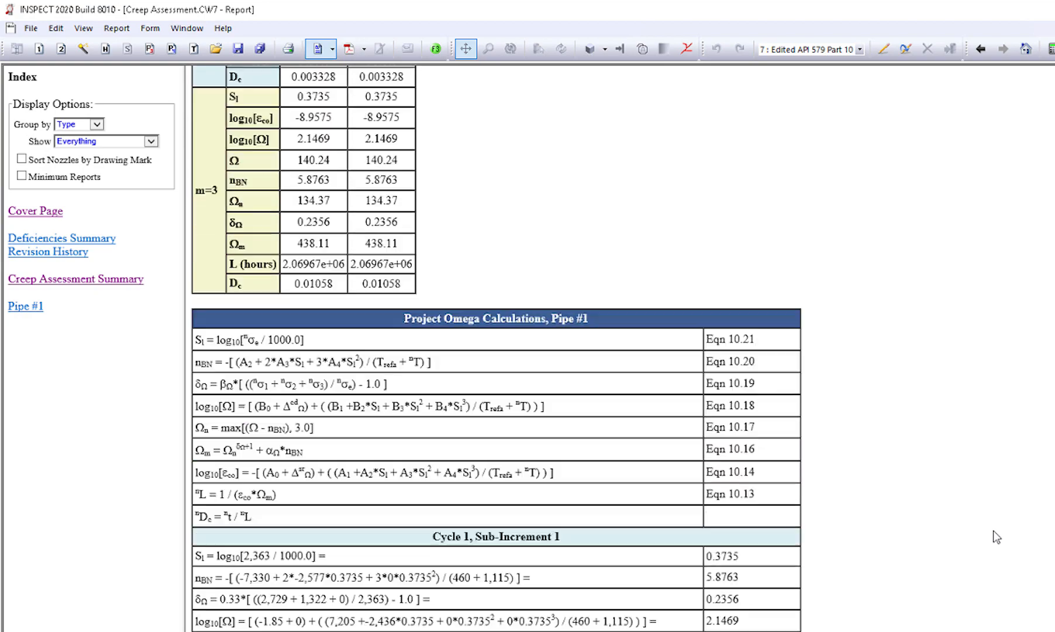
scroll(down, 3)
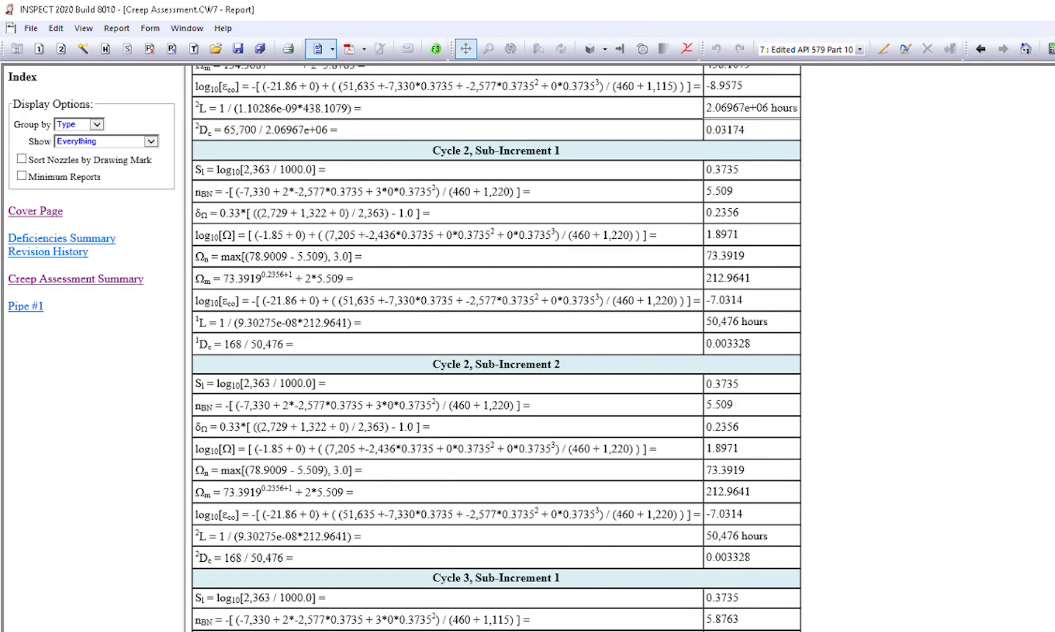
click(75, 279)
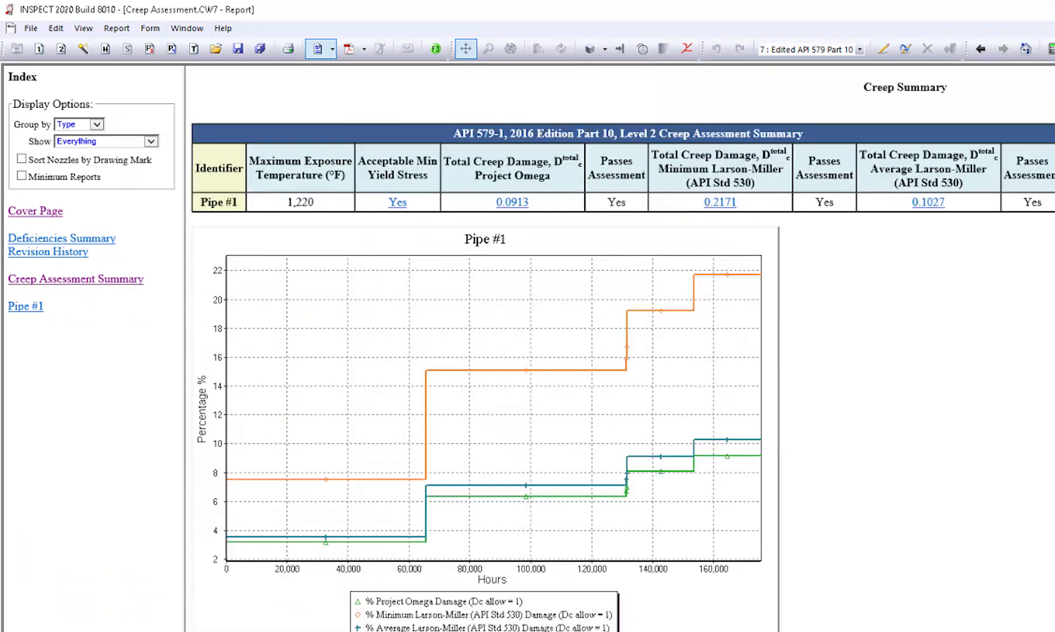